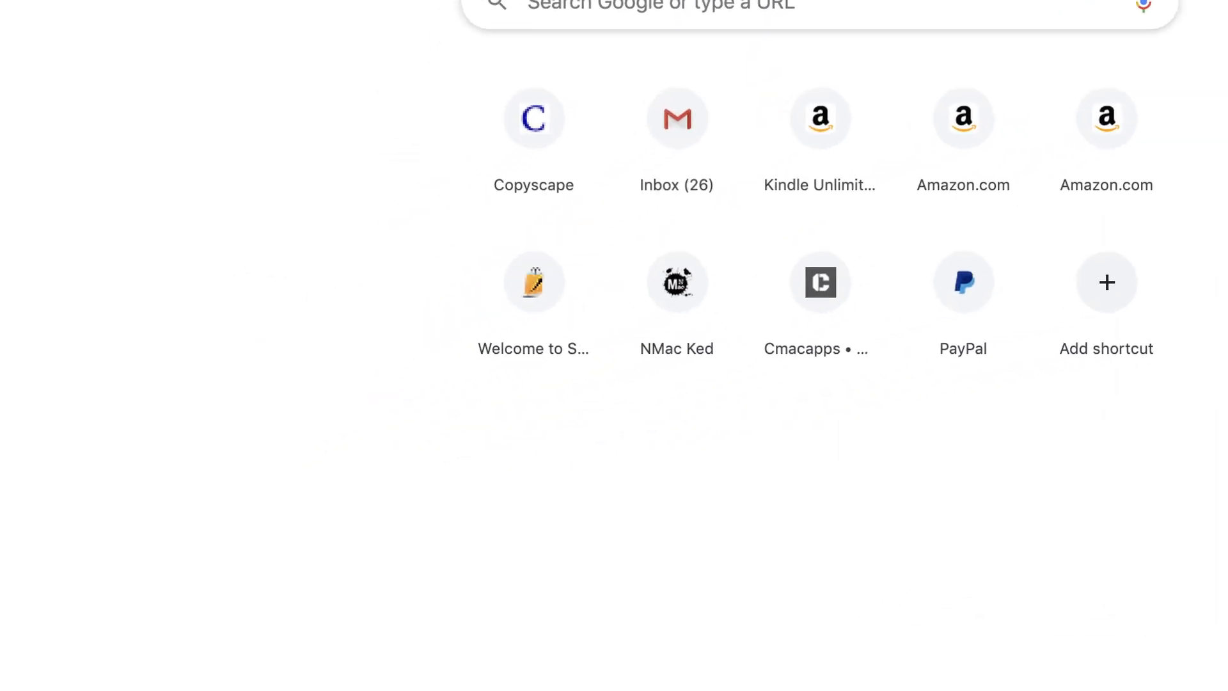
Go to amazon.com in Chrome.
type("amazon.com")
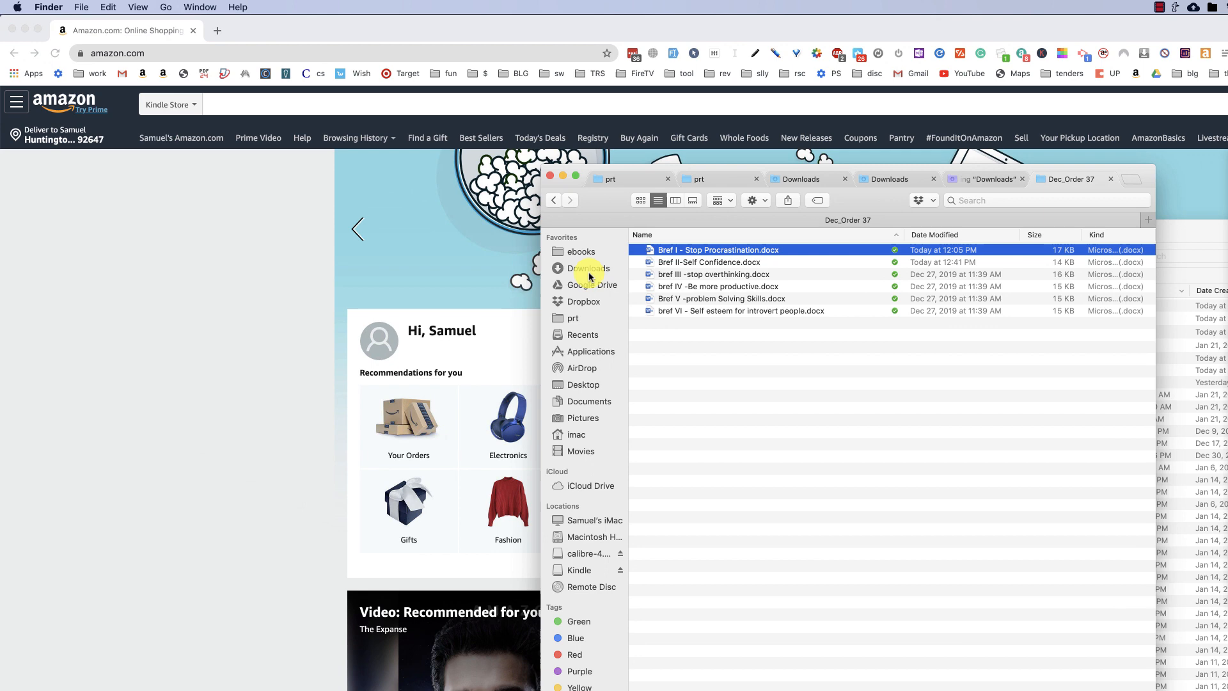
Browse to the Dec_Order 37 folder under prt in Finder.
left_click(570, 317)
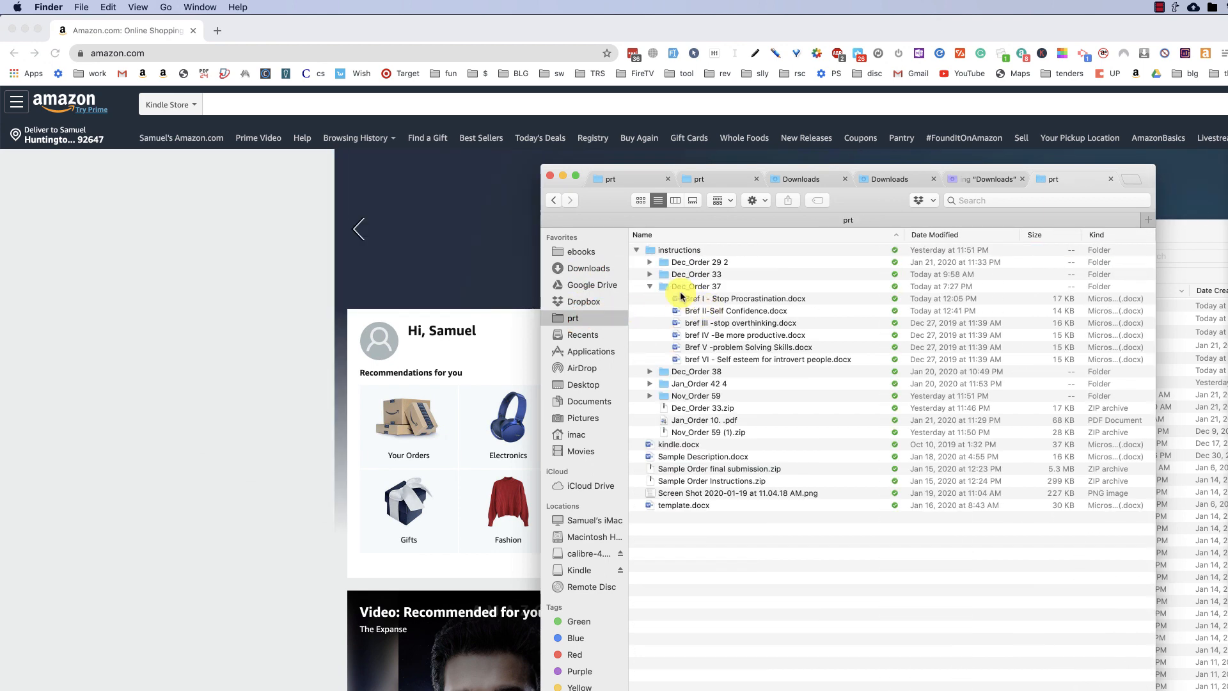
double_click(697, 286)
type("Stop Procrastination")
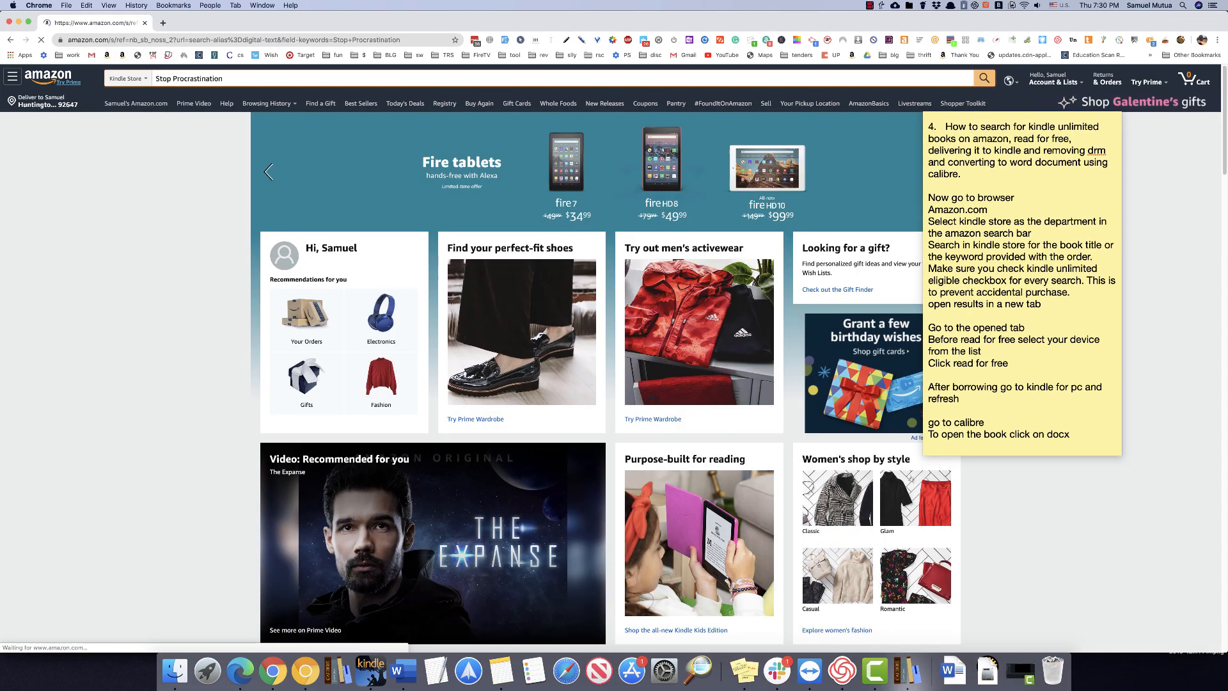
Search Kindle Store for Stop Procrastination and filter to Kindle Unlimited Eligible.
left_click(983, 78)
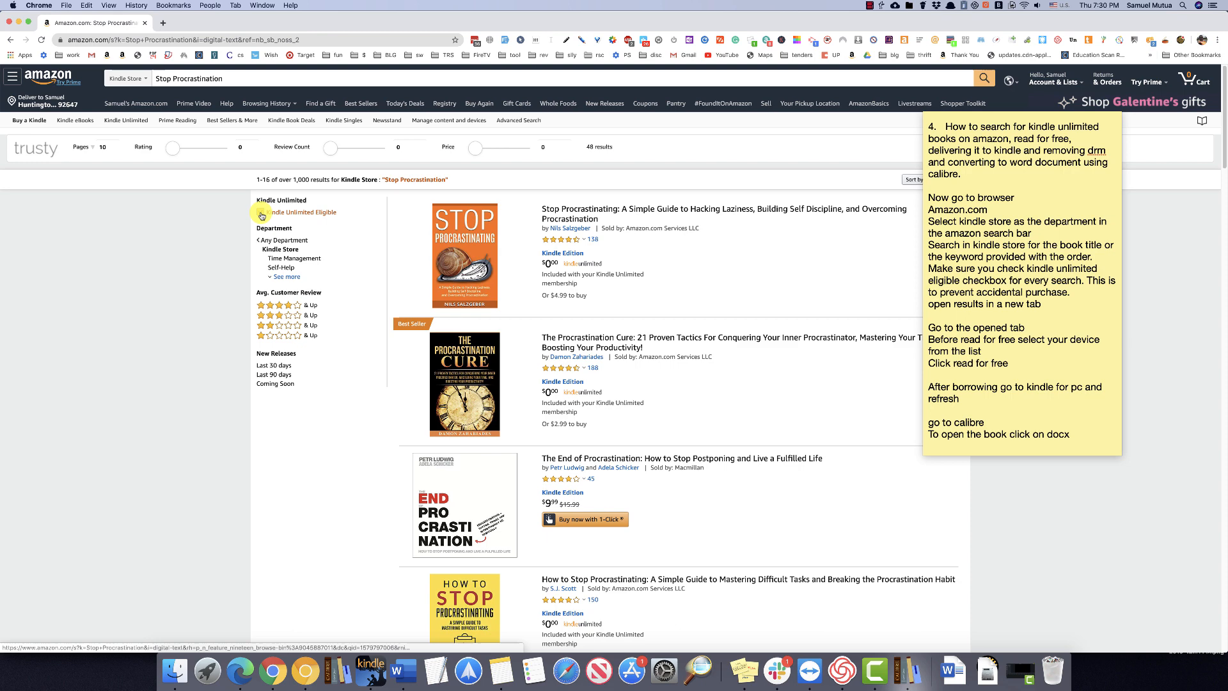
left_click(262, 212)
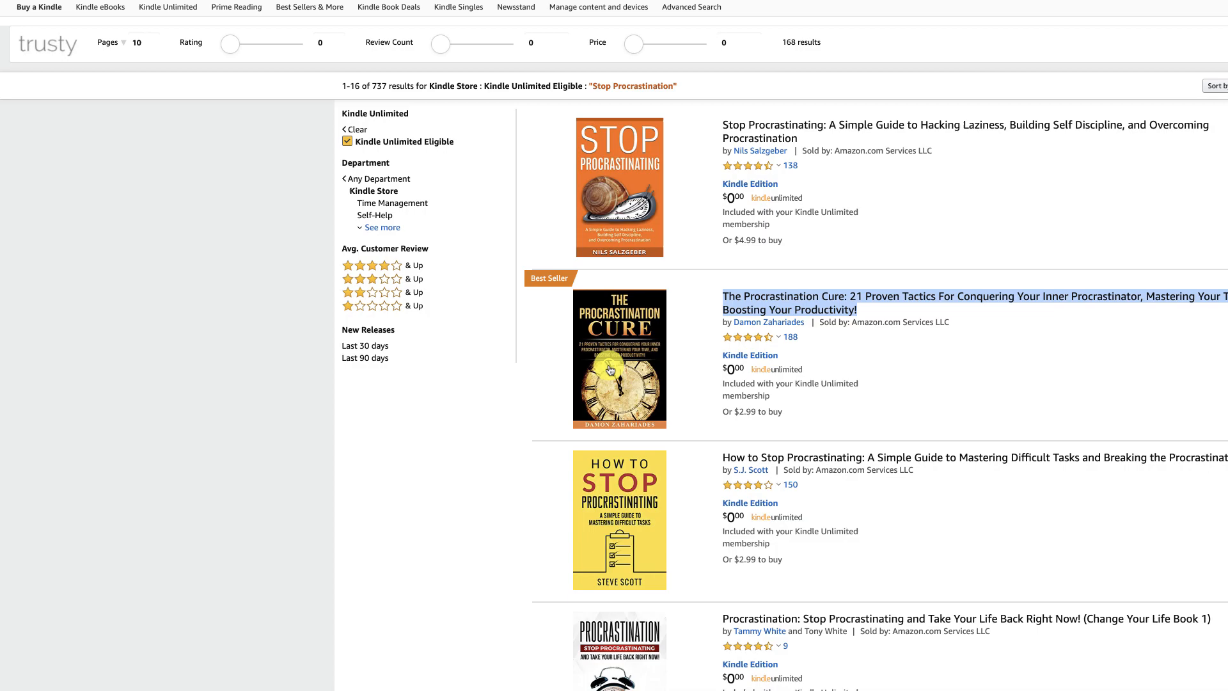
Open The Procrastination Cure in a new tab and borrow it with Read for Free.
right_click(517, 283)
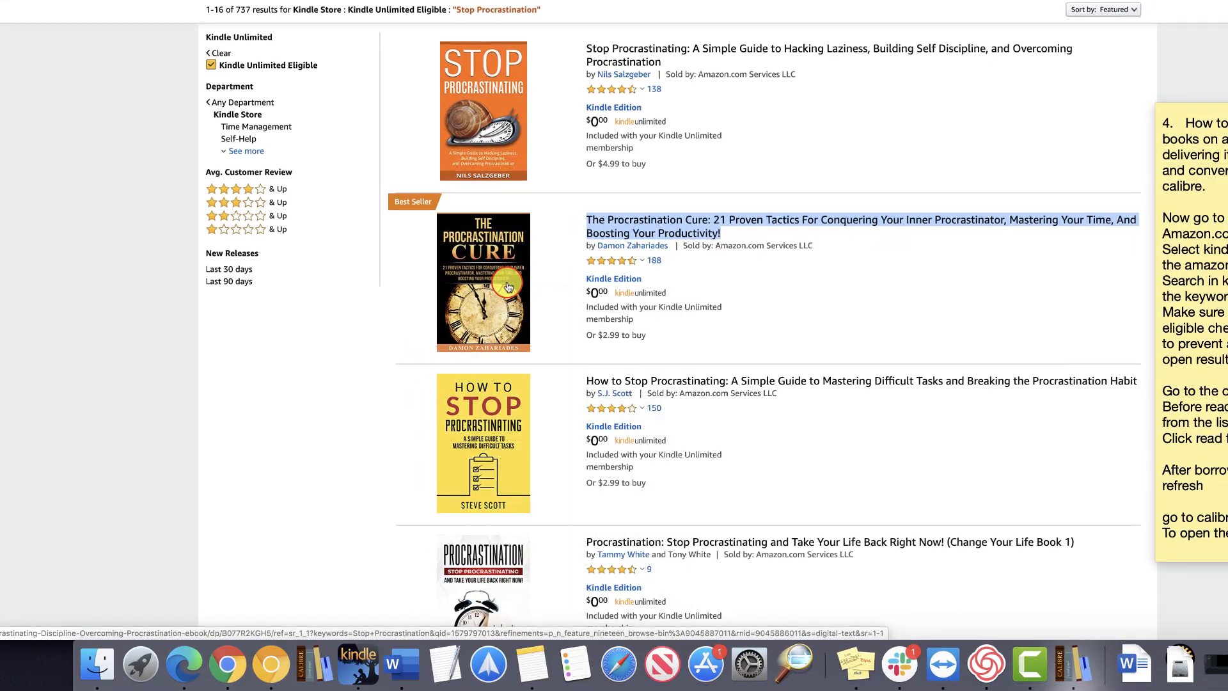
left_click(304, 31)
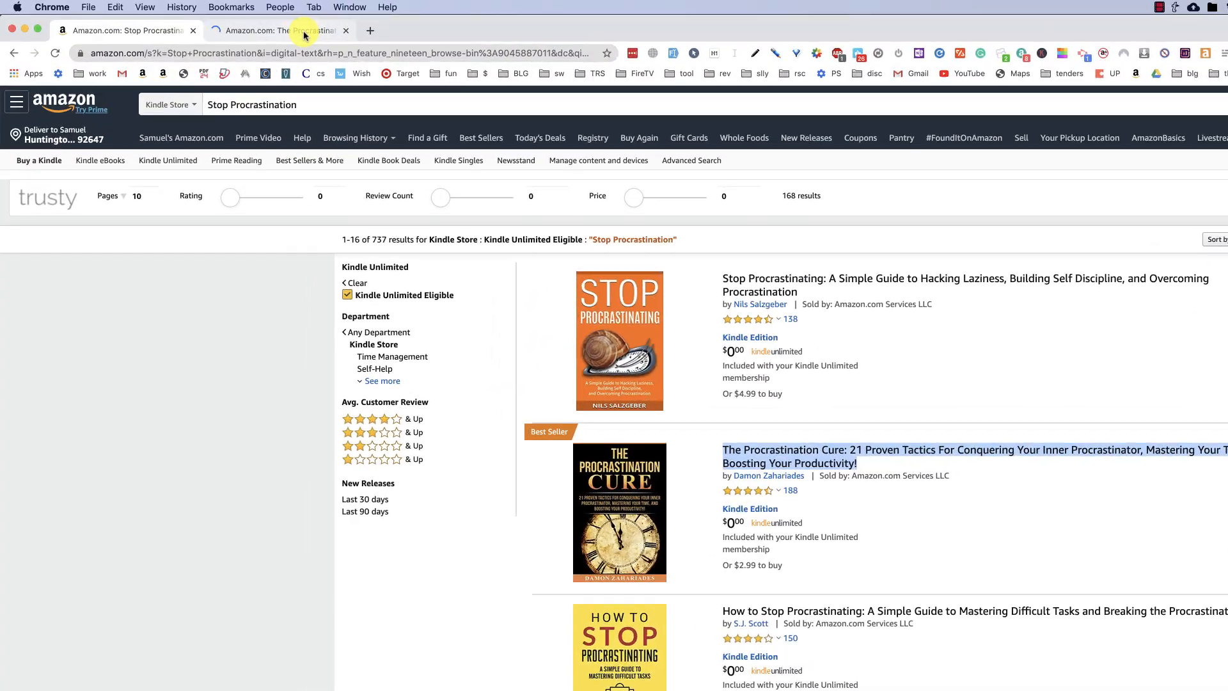
left_click(271, 30)
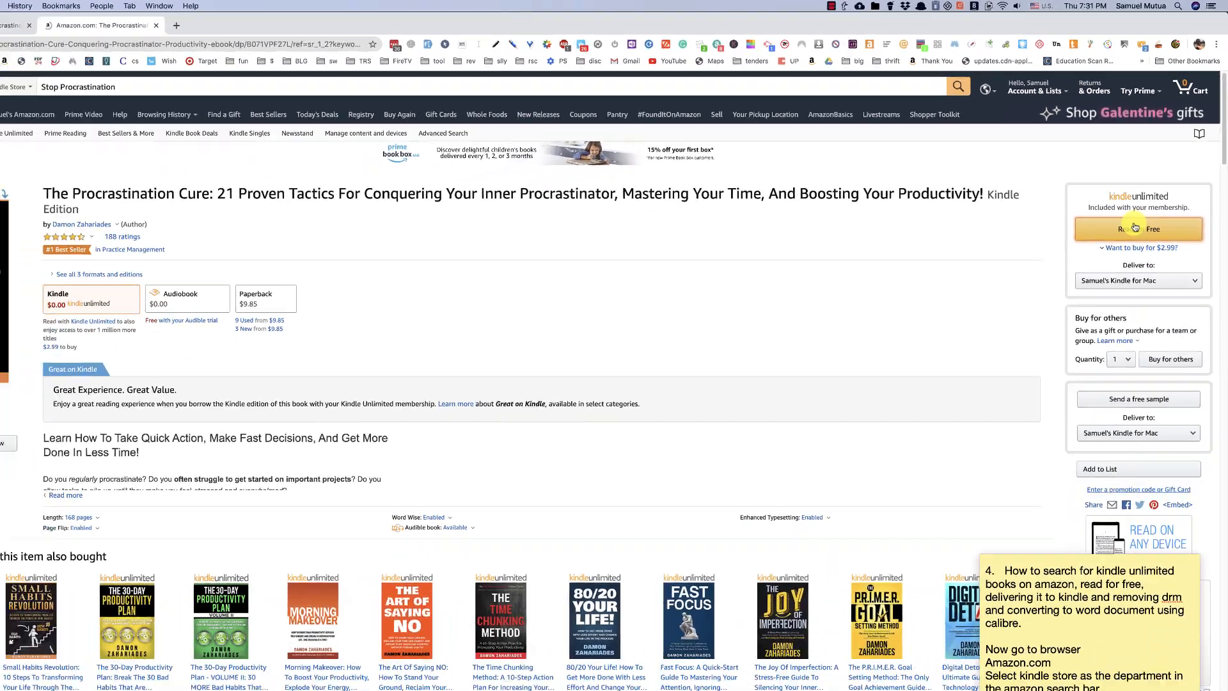
left_click(1139, 228)
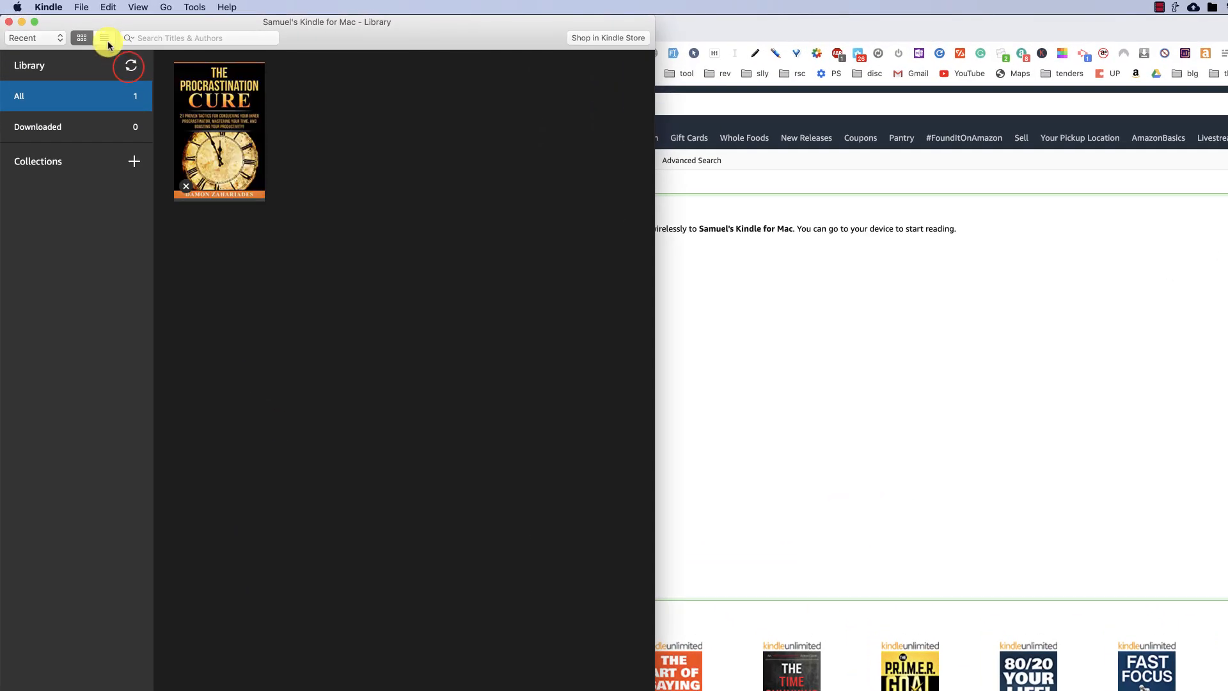
Sync the Kindle for Mac library to pull in The Procrastination Cure.
left_click(102, 38)
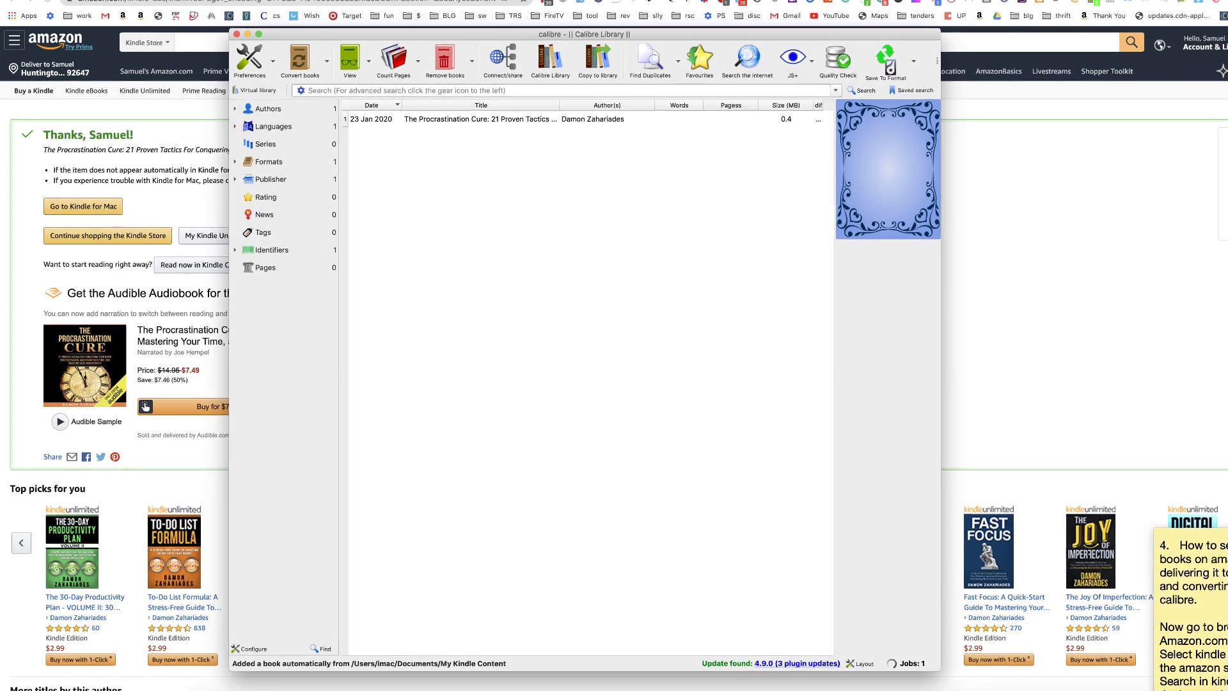
Select The Procrastination Cure in calibre so it lists AZW3 and DOCX formats.
left_click(595, 193)
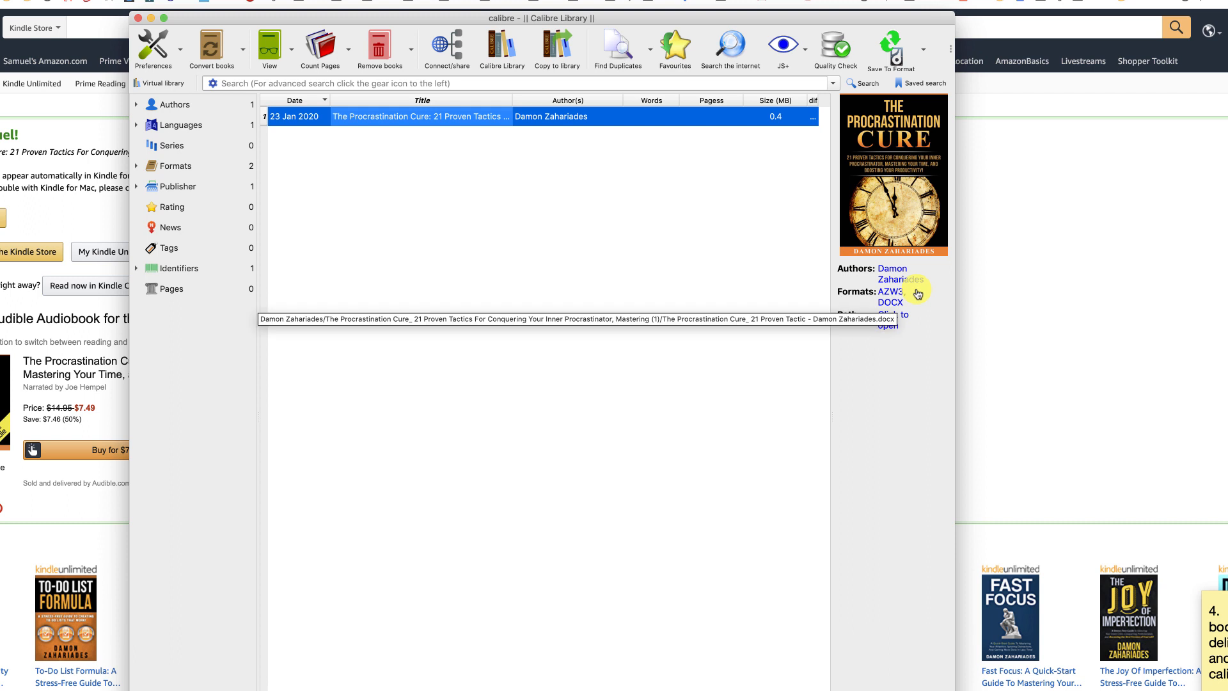
mouse_move(917, 293)
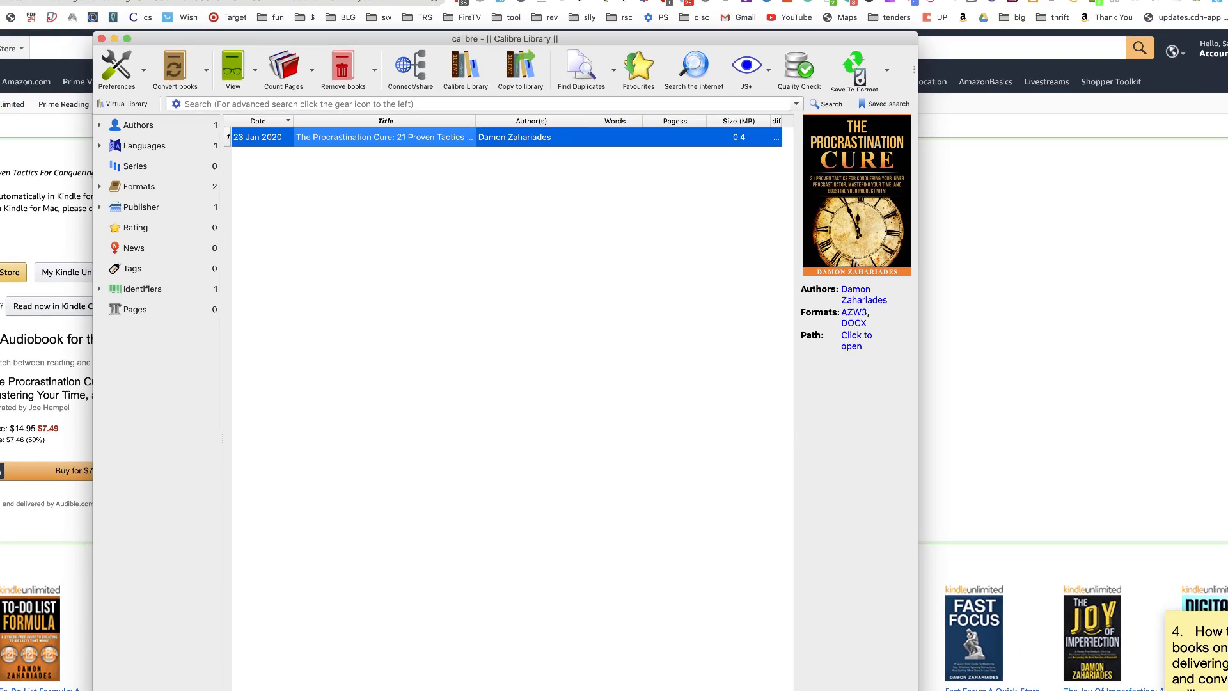
left_click(850, 8)
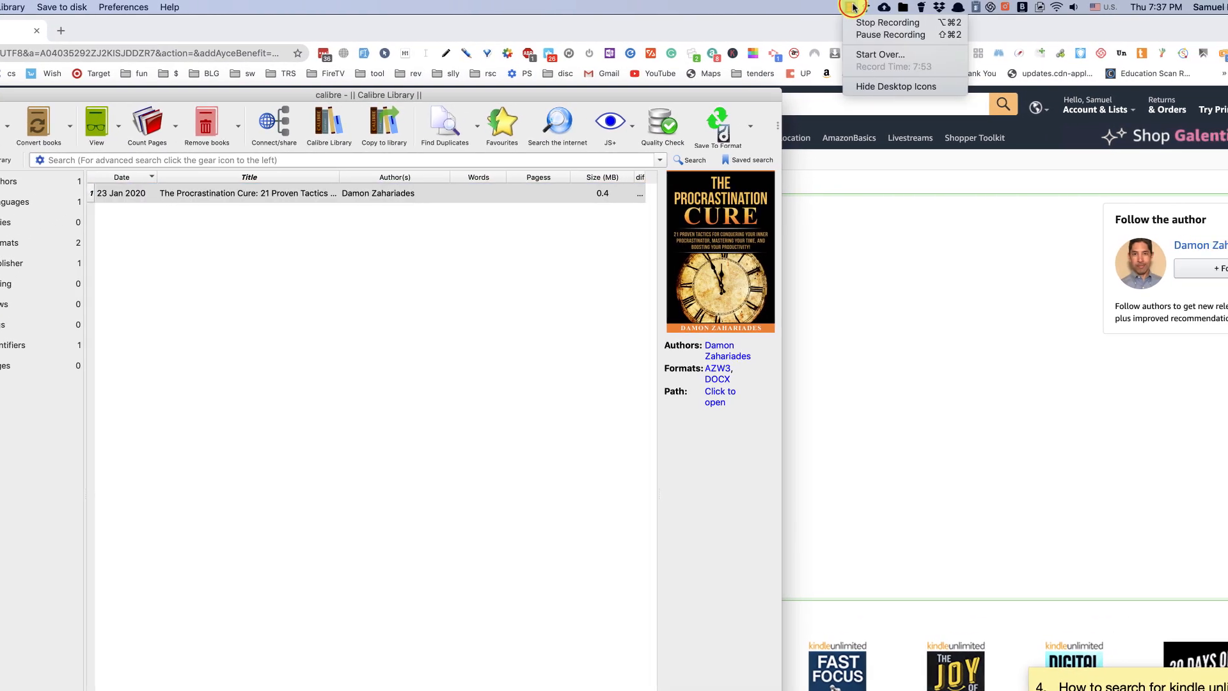